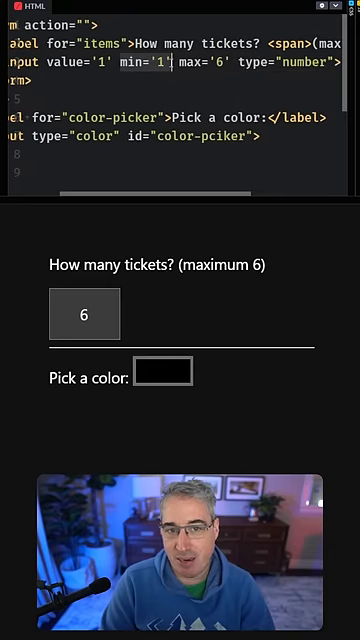
Replace the ticket count 6 with 99 so the field turns red as out of range.
{"action": "left_click", "coordinate": [84, 314]}
{"action": "type", "text": "99"}
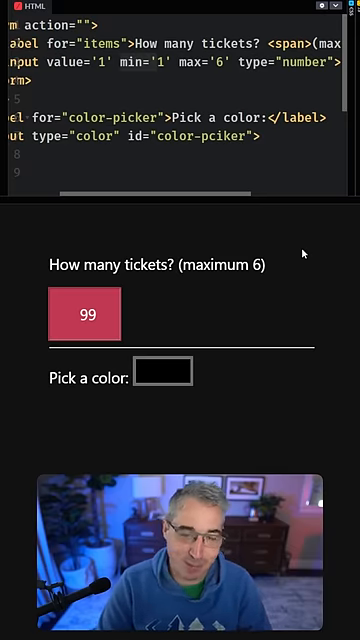
{"action": "mouse_move", "coordinate": [304, 256]}
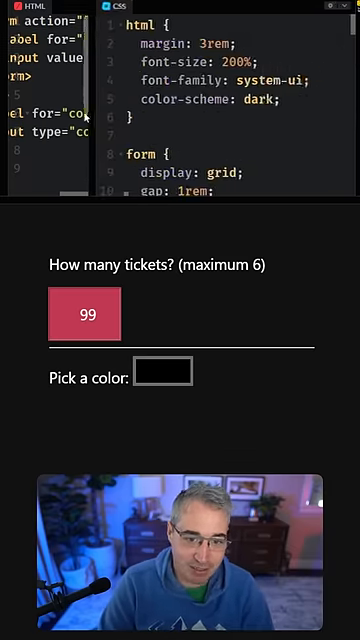
Bring the input[type="number"]:not(:in-range) rule with its red background and outline into view.
{"action": "scroll", "scroll_direction": "down", "scroll_amount": 3}
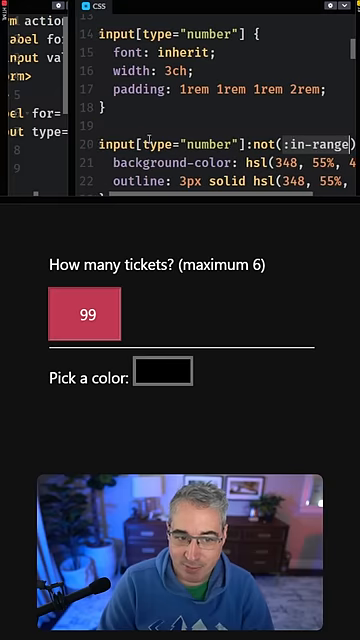
{"action": "scroll", "scroll_direction": "down", "scroll_amount": 3}
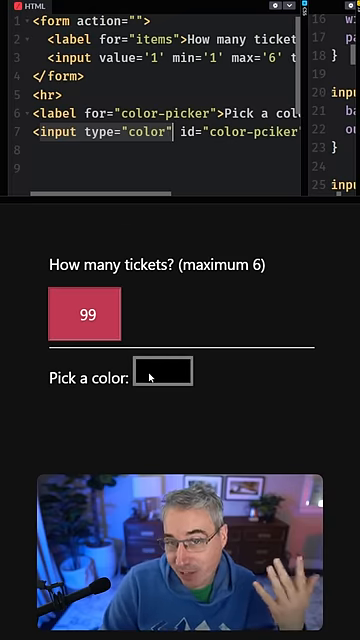
Reveal the native colour chooser from the Pick a color swatch in the preview.
{"action": "left_click", "coordinate": [162, 372]}
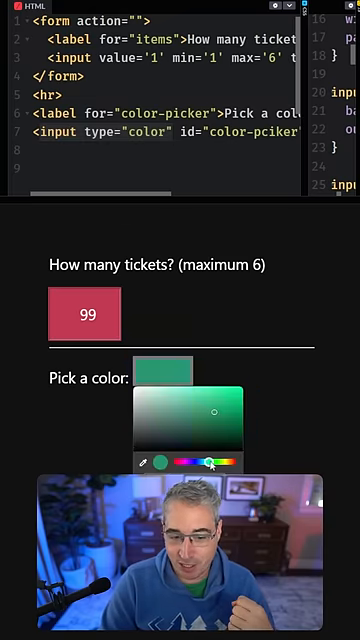